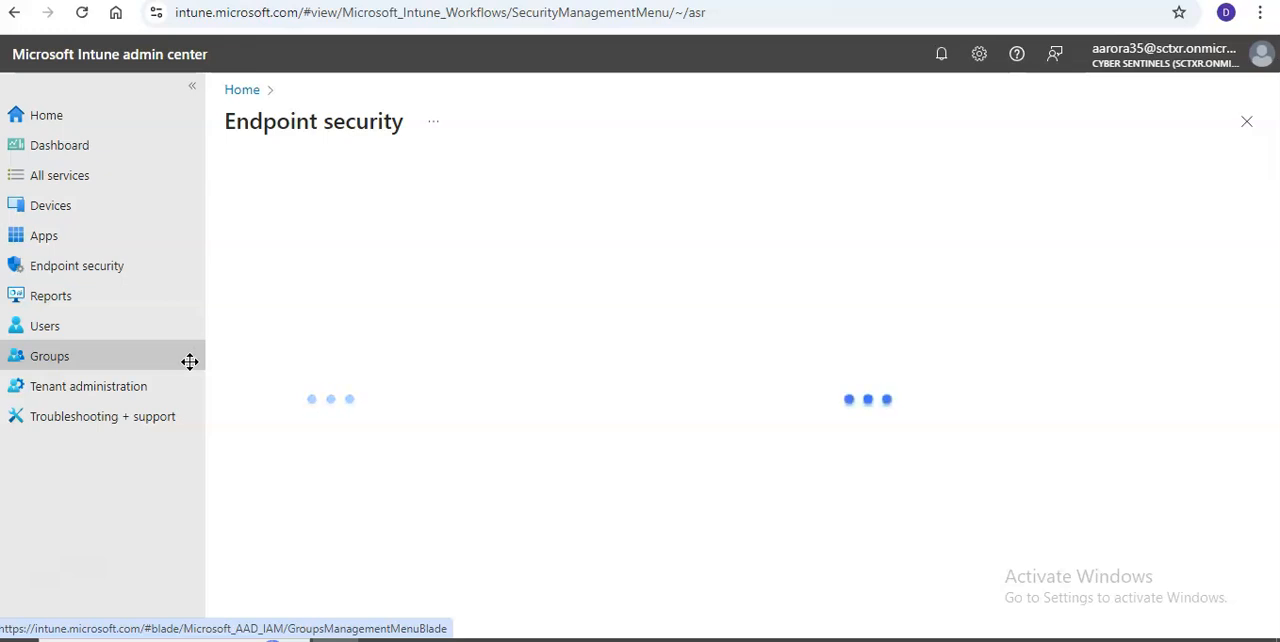
Open Endpoint security and show the Attack surface reduction policies list
{"action": "left_click", "coordinate": [77, 265]}
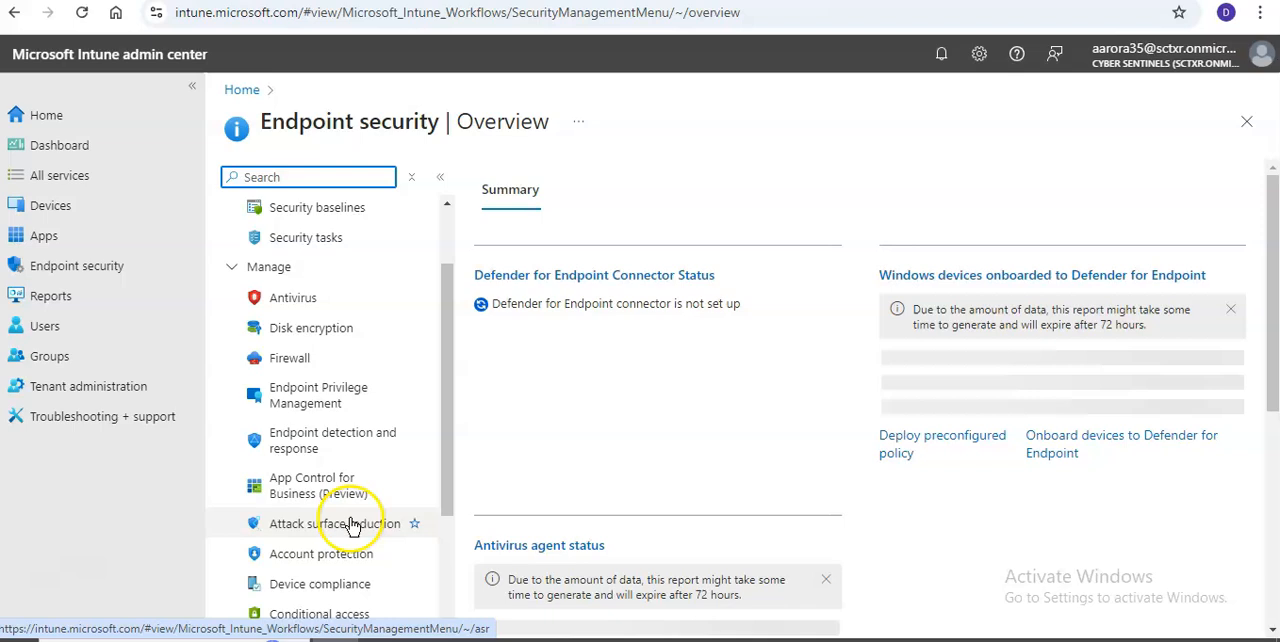
{"action": "left_click", "coordinate": [335, 523]}
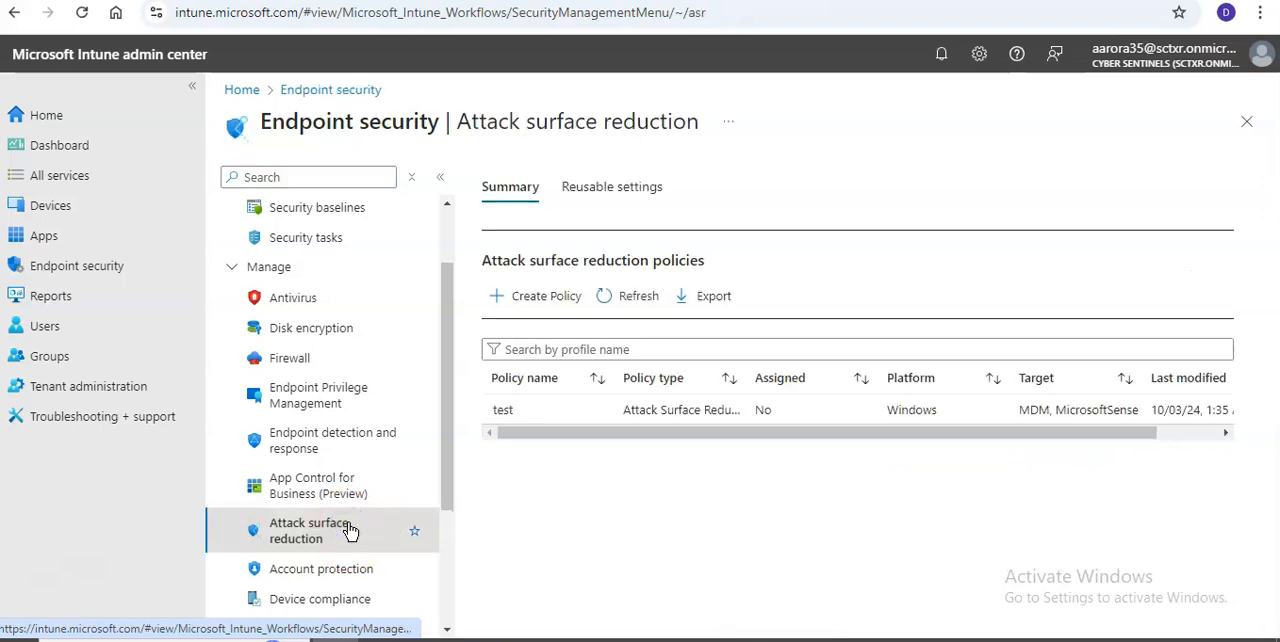
{"action": "mouse_move", "coordinate": [559, 320]}
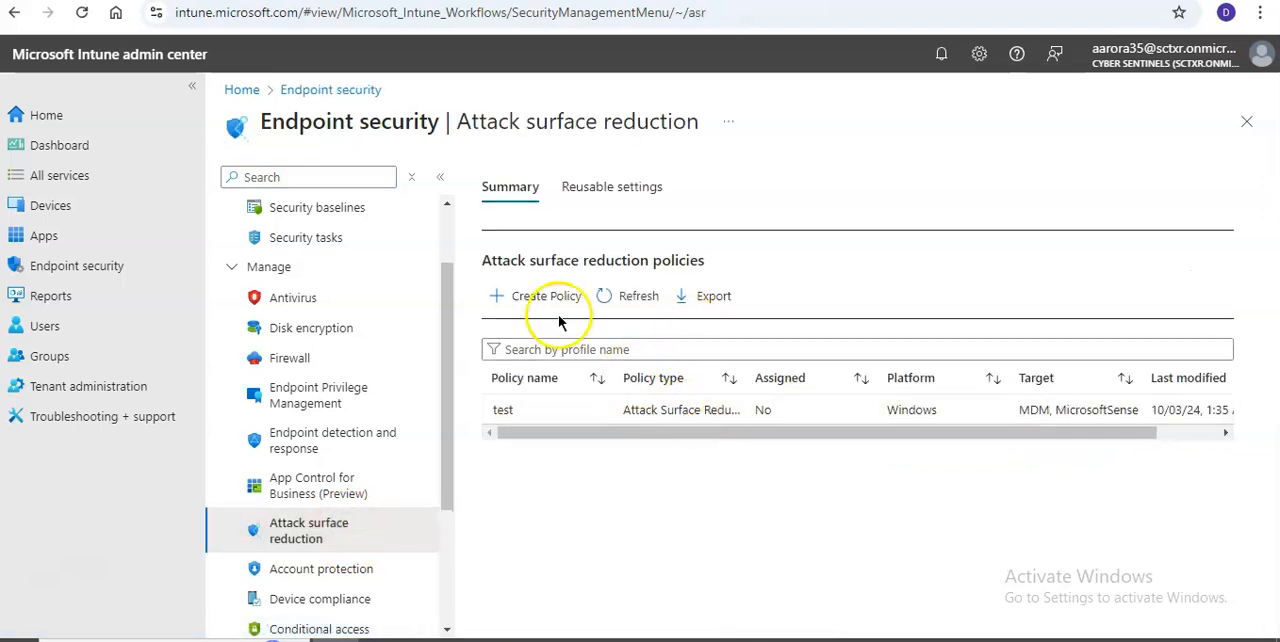
Start and dismiss a new profile, then open the existing 'test' policy
{"action": "left_click", "coordinate": [547, 295]}
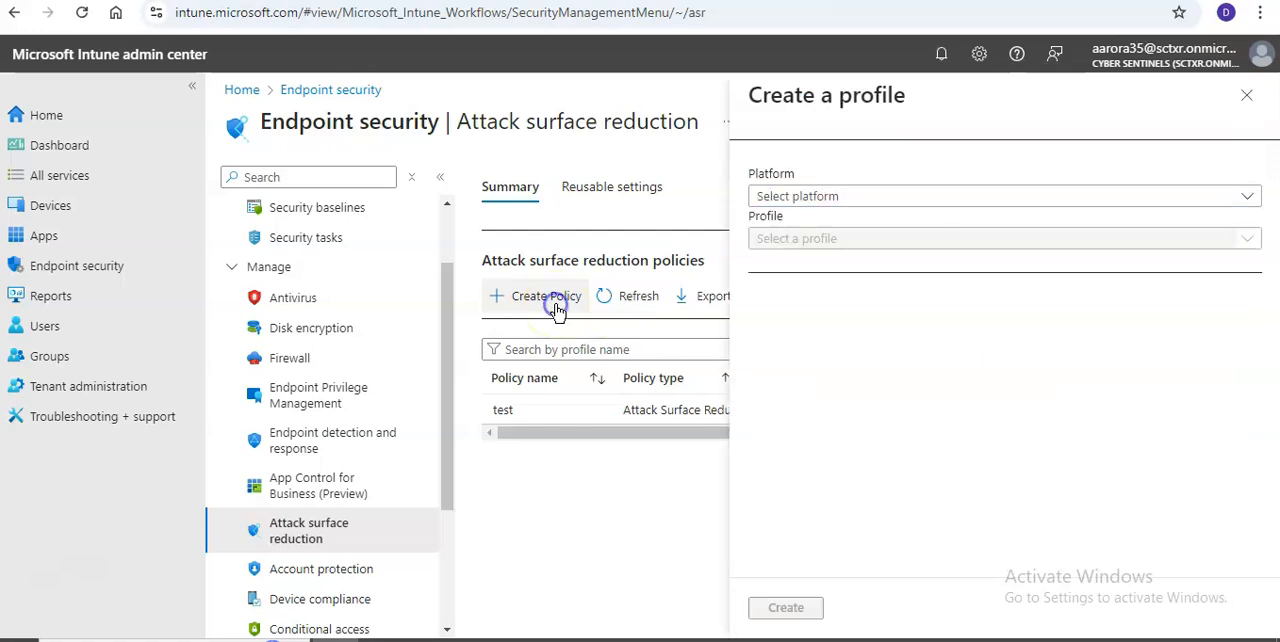
{"action": "left_click", "coordinate": [1247, 94]}
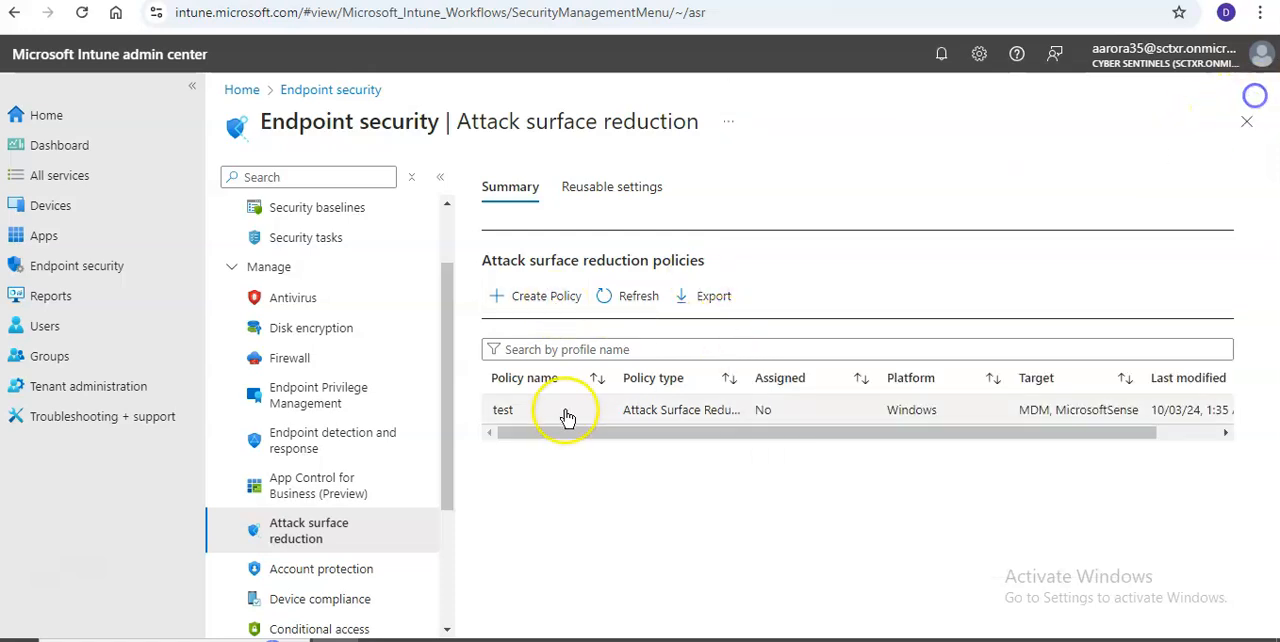
{"action": "left_click", "coordinate": [502, 409]}
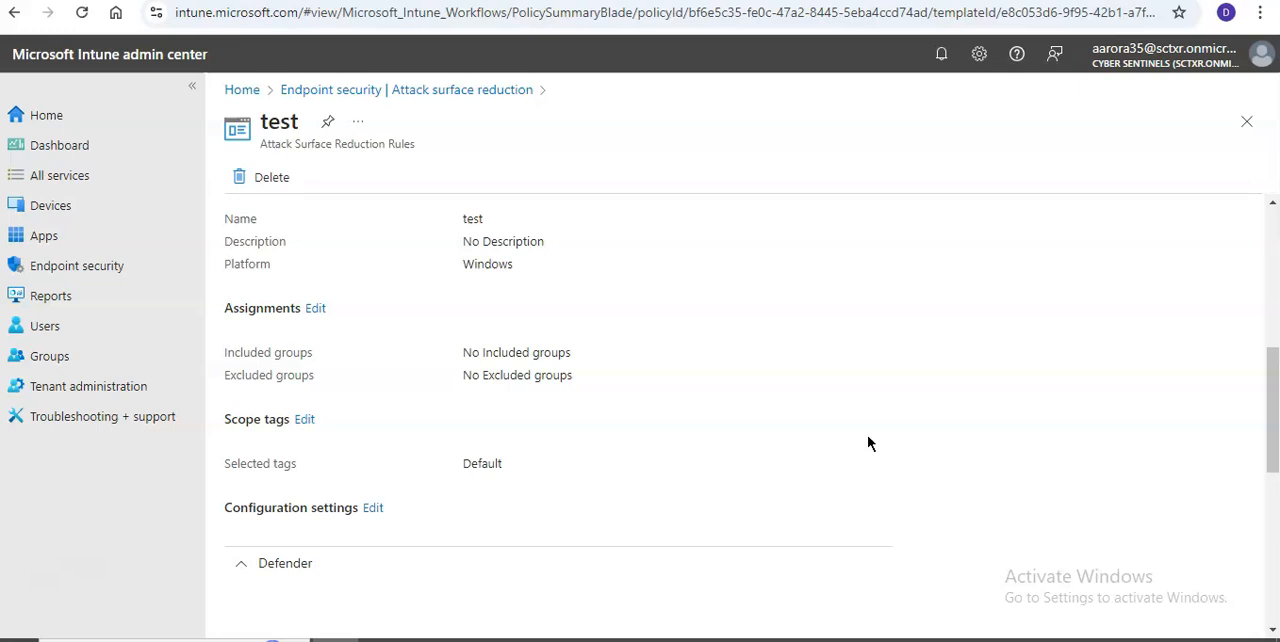
Create a policy with platform Windows and profile Attack Surface Reduction Rules
{"action": "left_click", "coordinate": [1000, 195]}
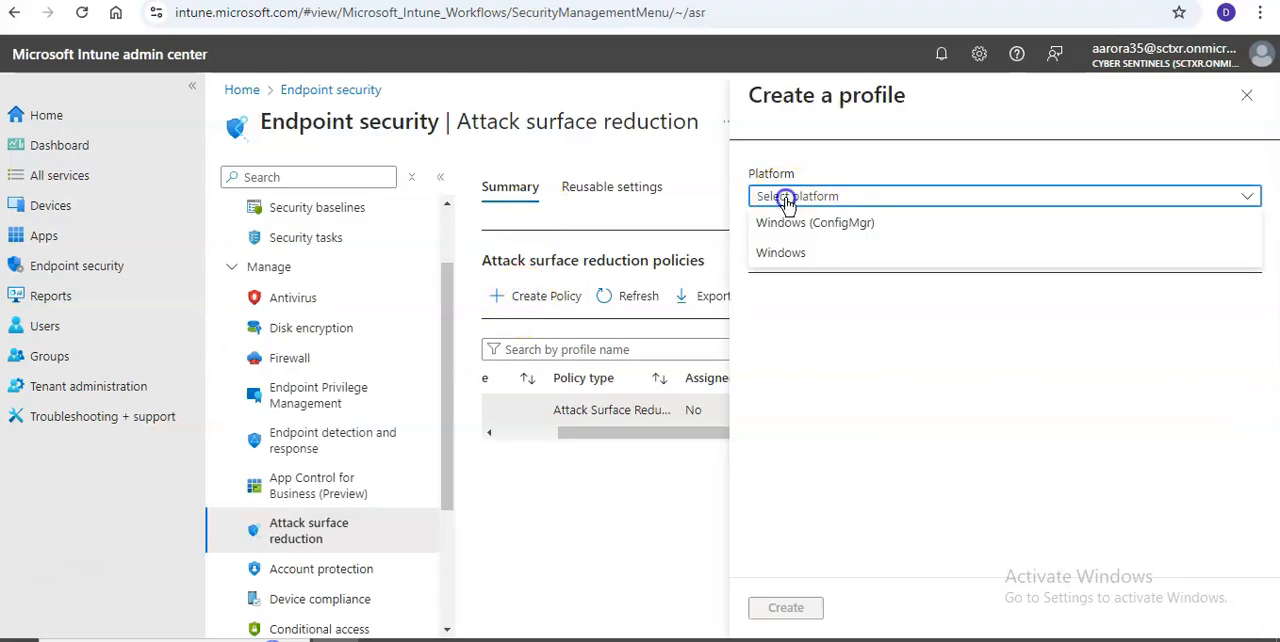
{"action": "left_click", "coordinate": [780, 252]}
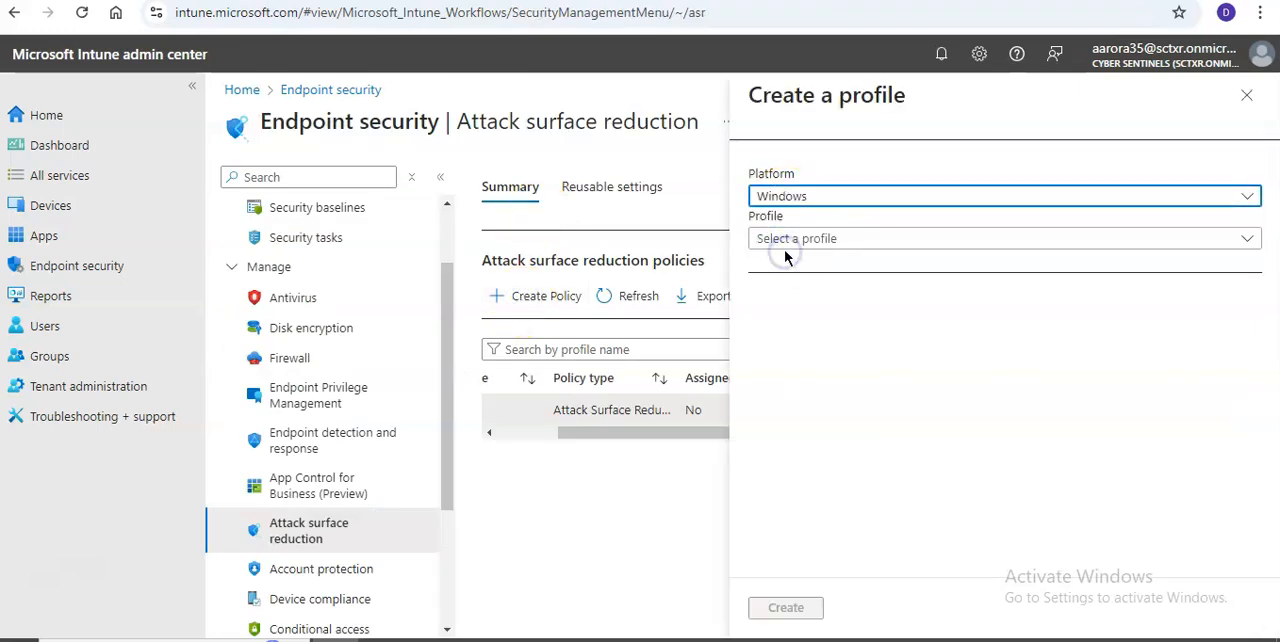
{"action": "left_click", "coordinate": [1000, 238]}
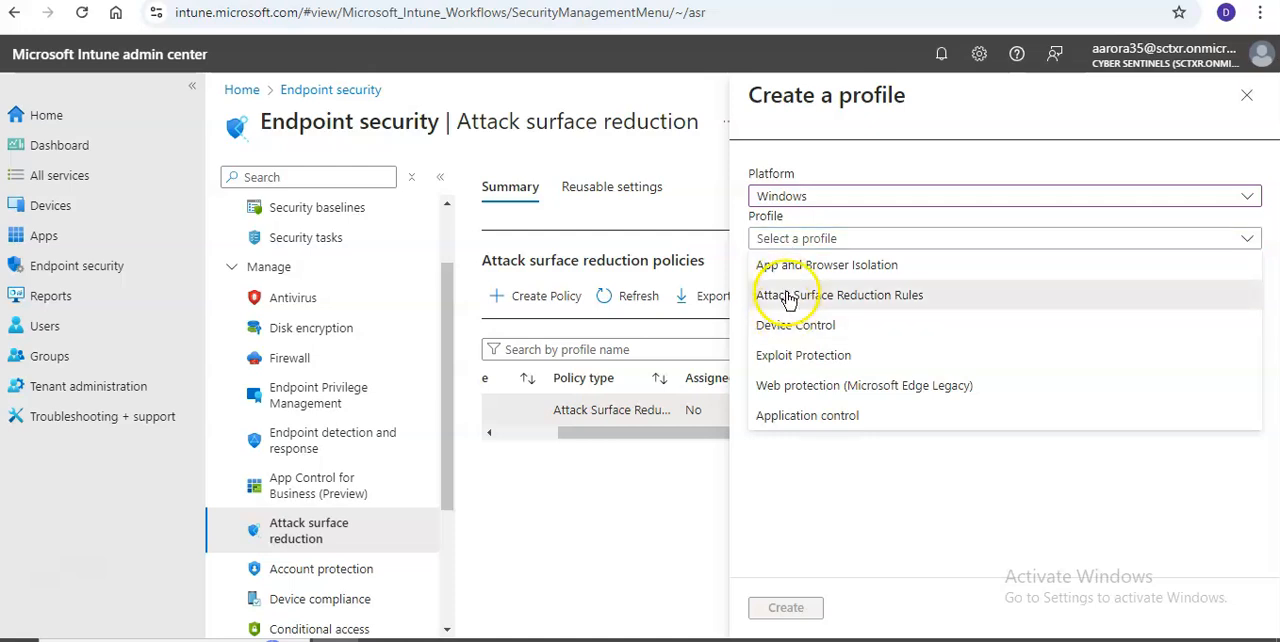
{"action": "left_click", "coordinate": [838, 294]}
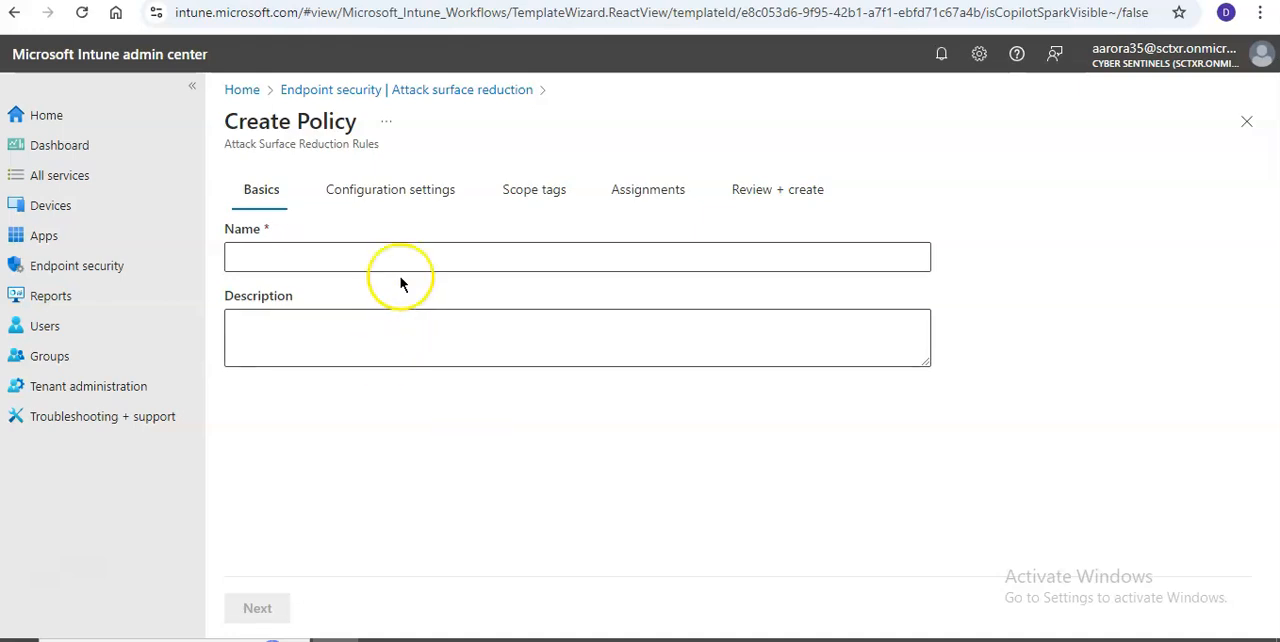
Enter 'cfa' as the policy name and description, then continue
{"action": "type", "text": "c"}
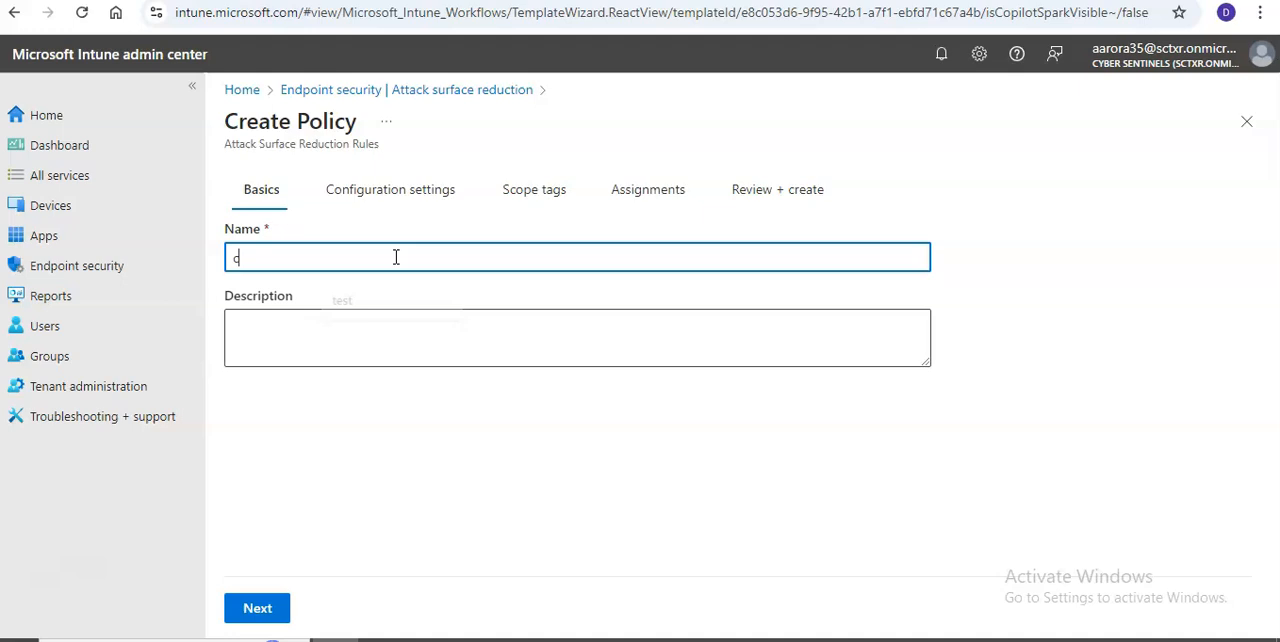
{"action": "type", "text": "fa"}
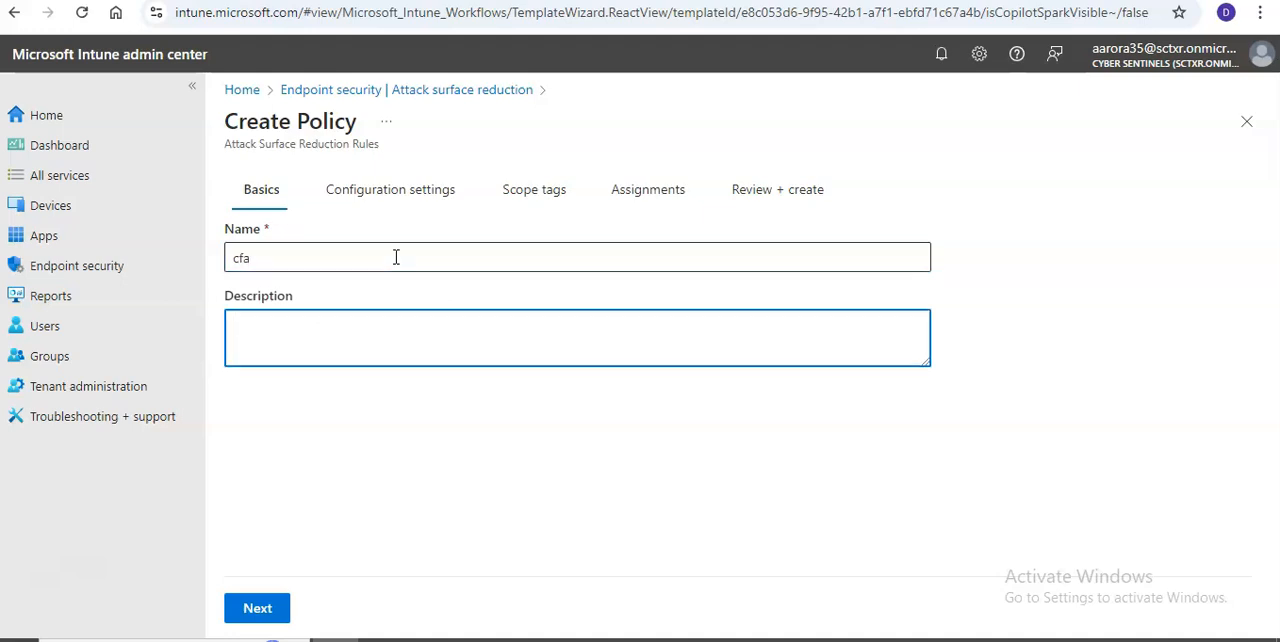
{"action": "type", "text": "cfa"}
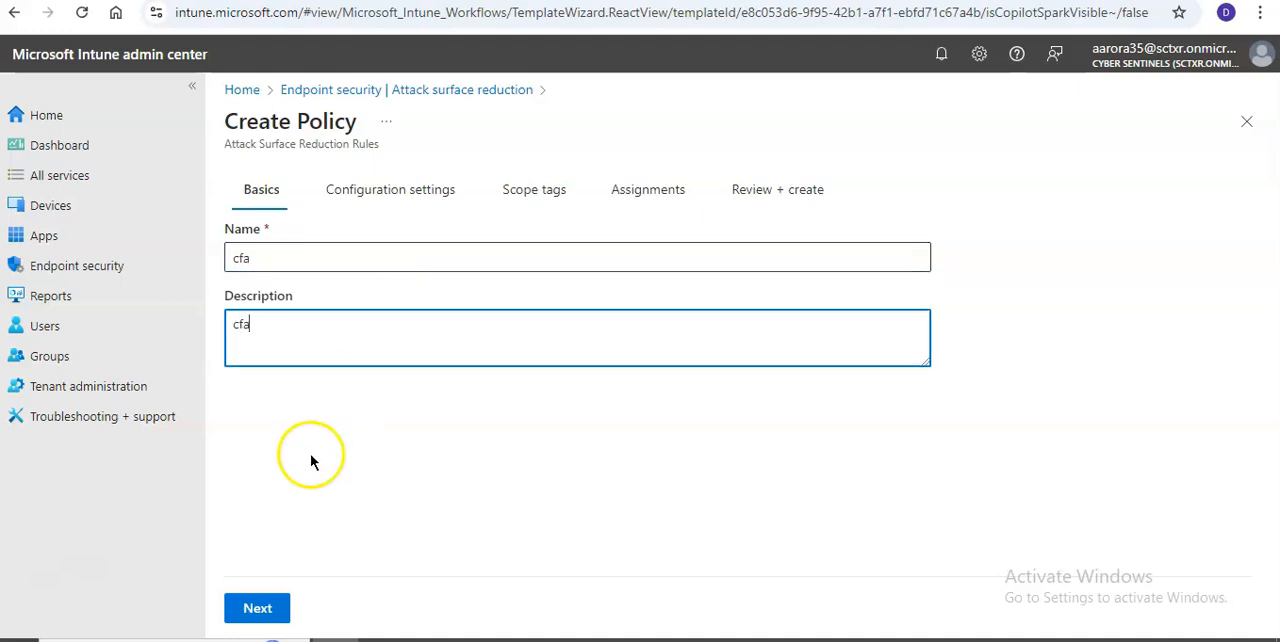
{"action": "left_click", "coordinate": [257, 608]}
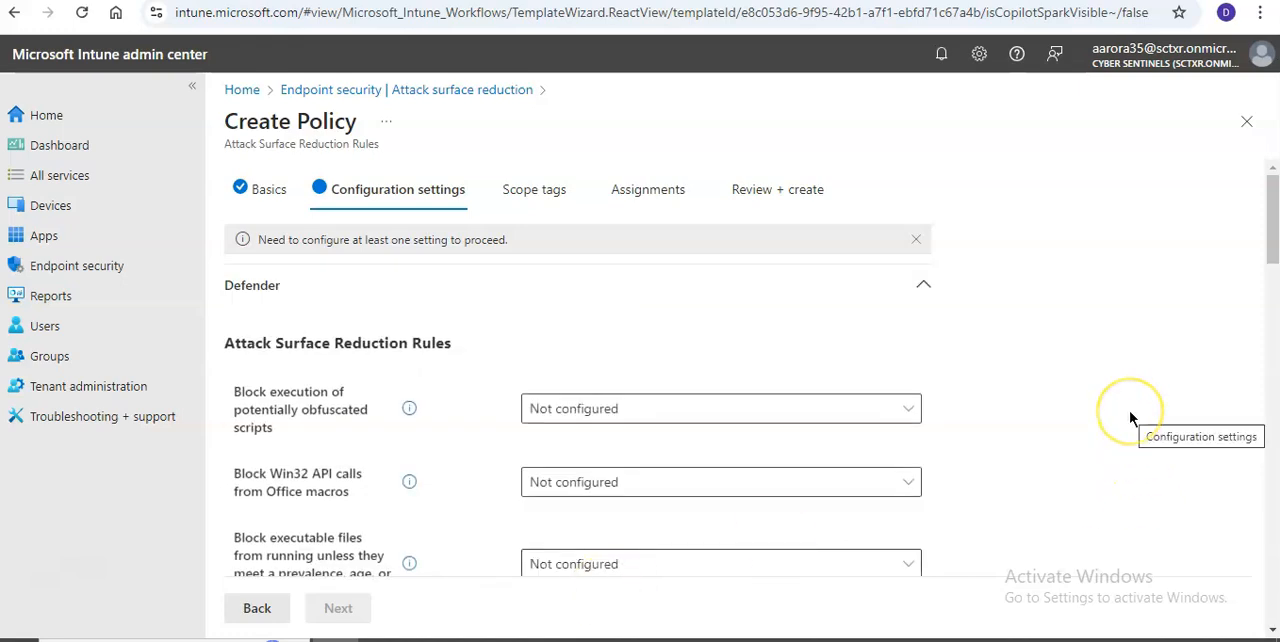
Choose Audit Mode for the Enable Controlled Folder Access setting
{"action": "scroll", "scroll_direction": "down", "scroll_amount": 3}
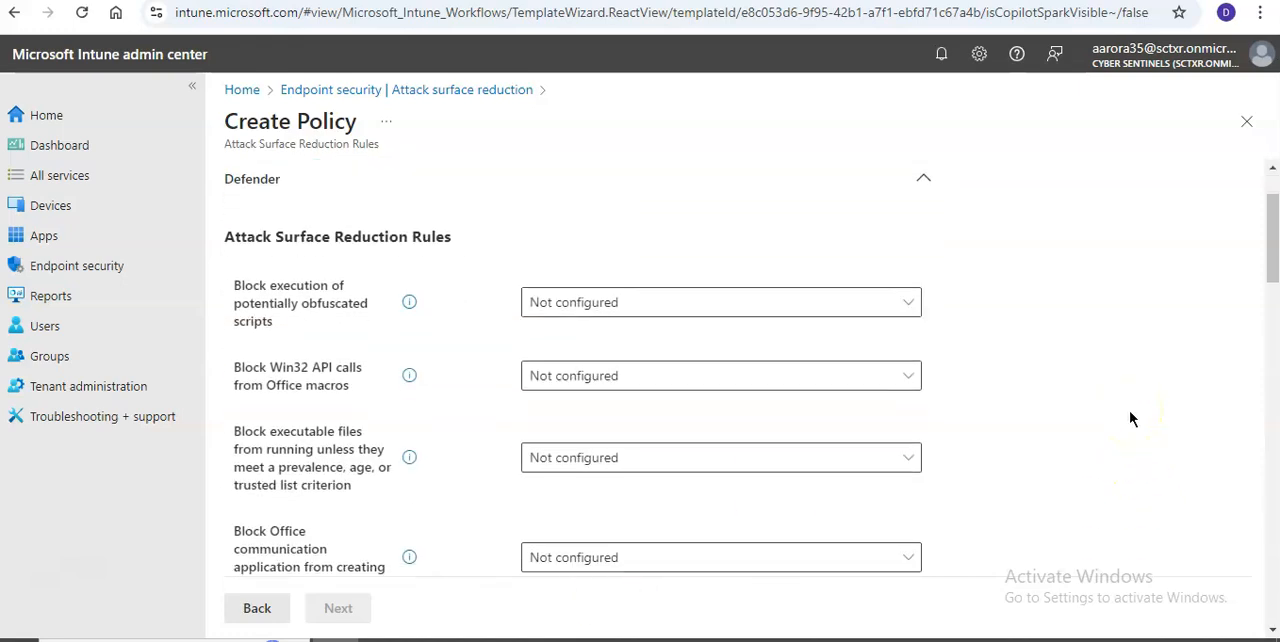
{"action": "scroll", "scroll_direction": "down", "scroll_amount": 3}
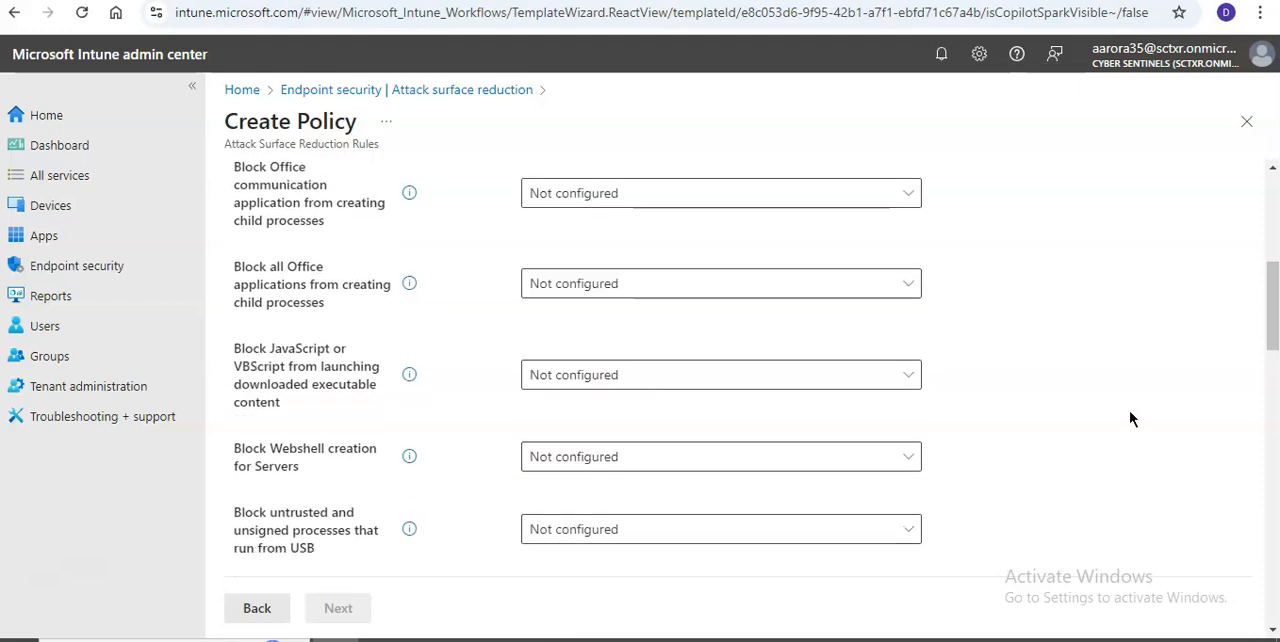
{"action": "scroll", "scroll_direction": "down", "scroll_amount": 3}
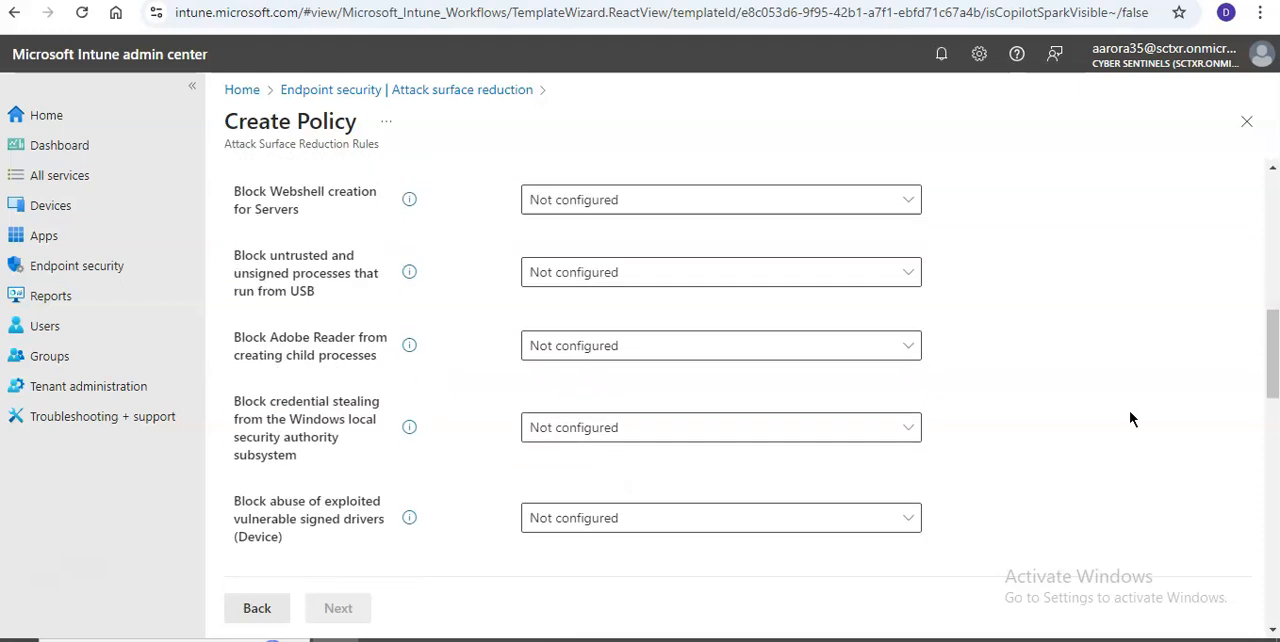
{"action": "scroll", "scroll_direction": "down", "scroll_amount": 3}
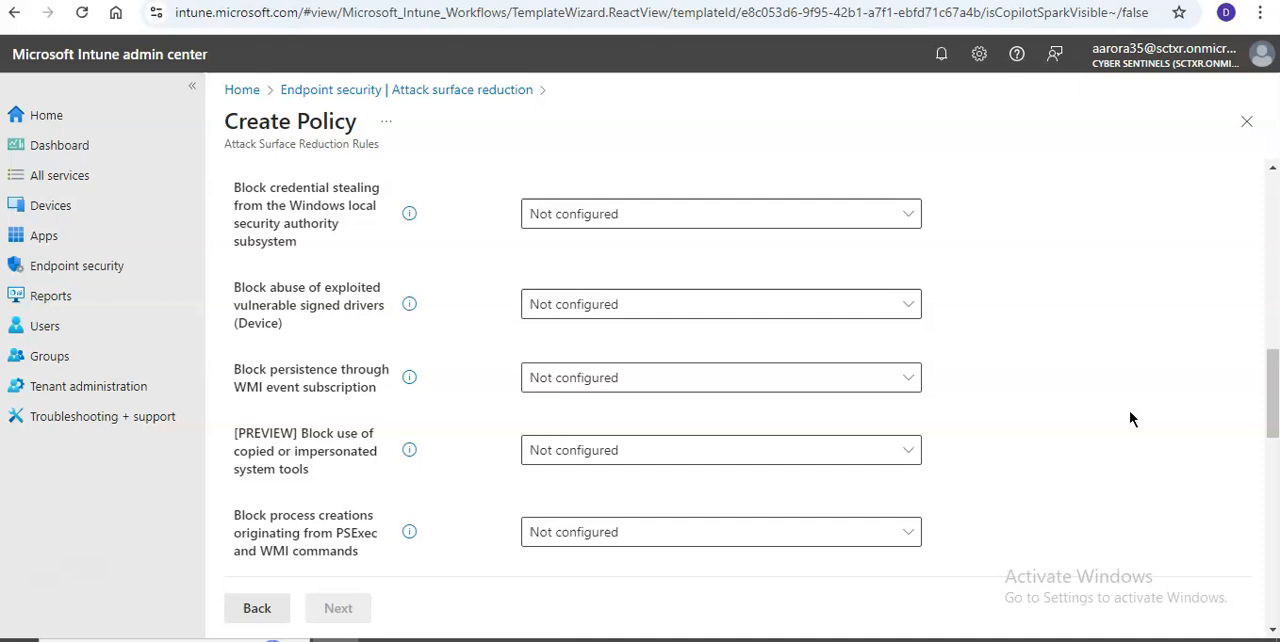
{"action": "scroll", "scroll_direction": "down", "scroll_amount": 3}
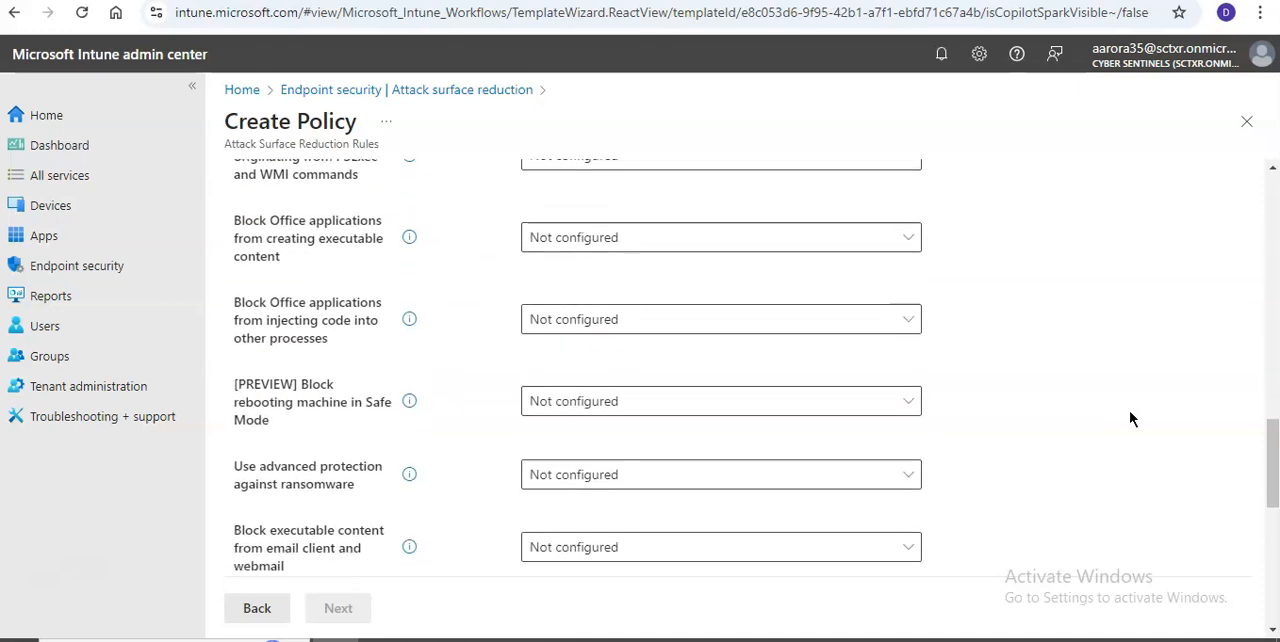
{"action": "scroll", "scroll_direction": "down", "scroll_amount": 3}
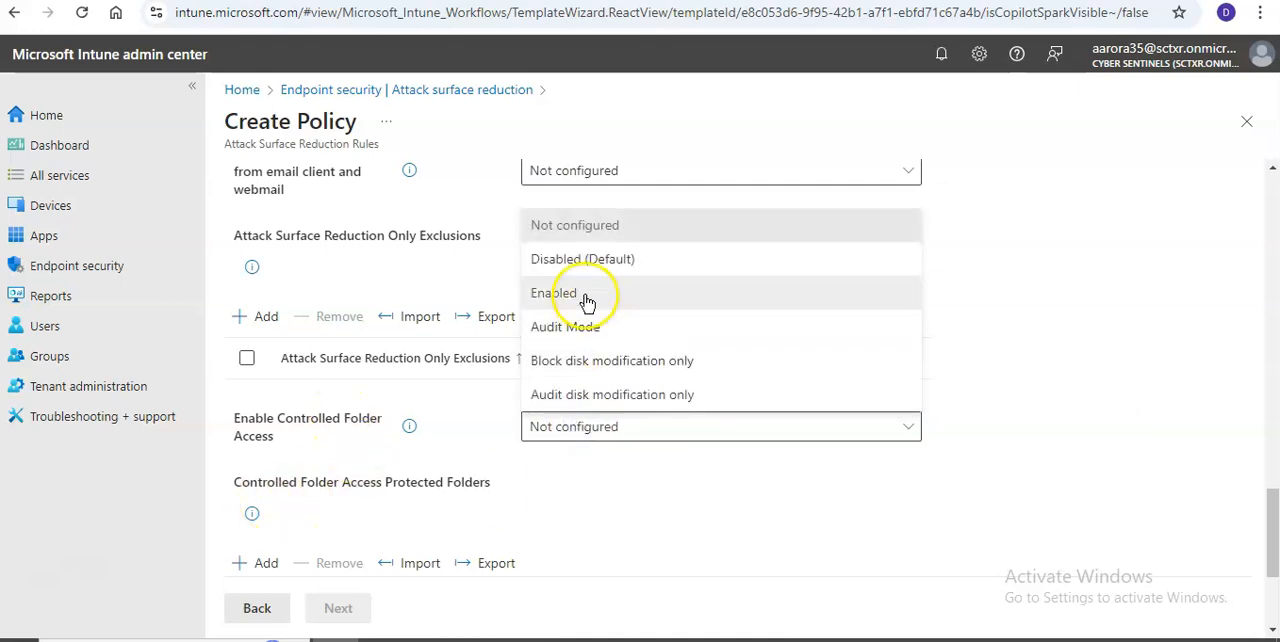
{"action": "mouse_move", "coordinate": [565, 326]}
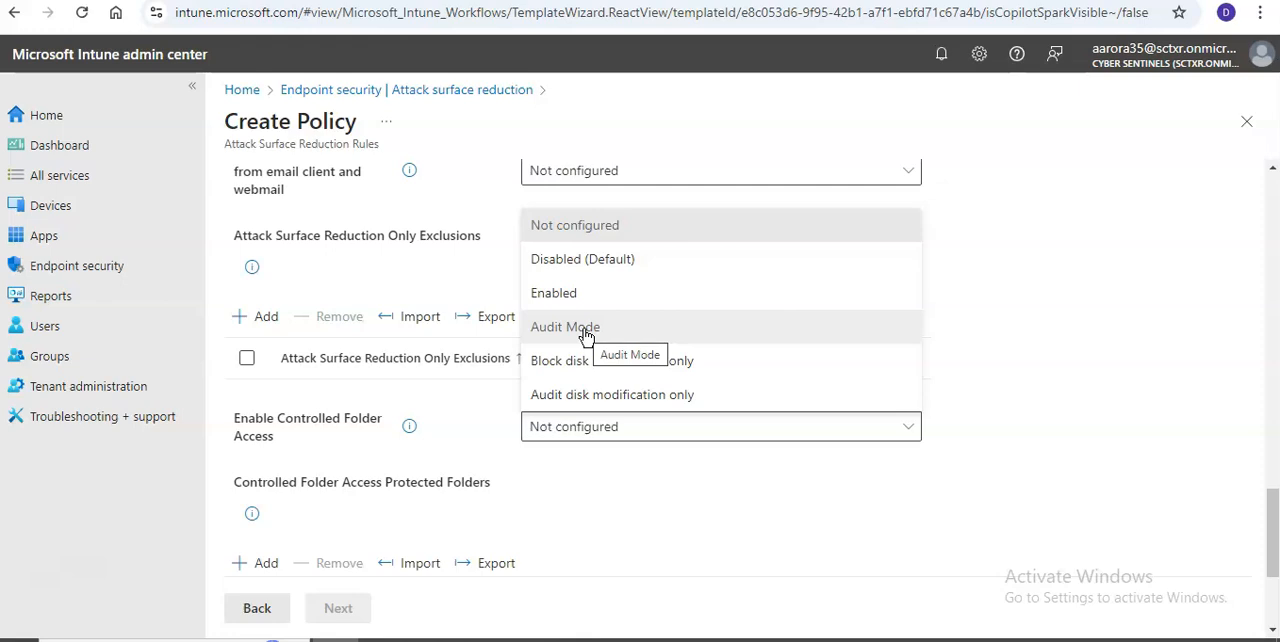
{"action": "left_click", "coordinate": [565, 327]}
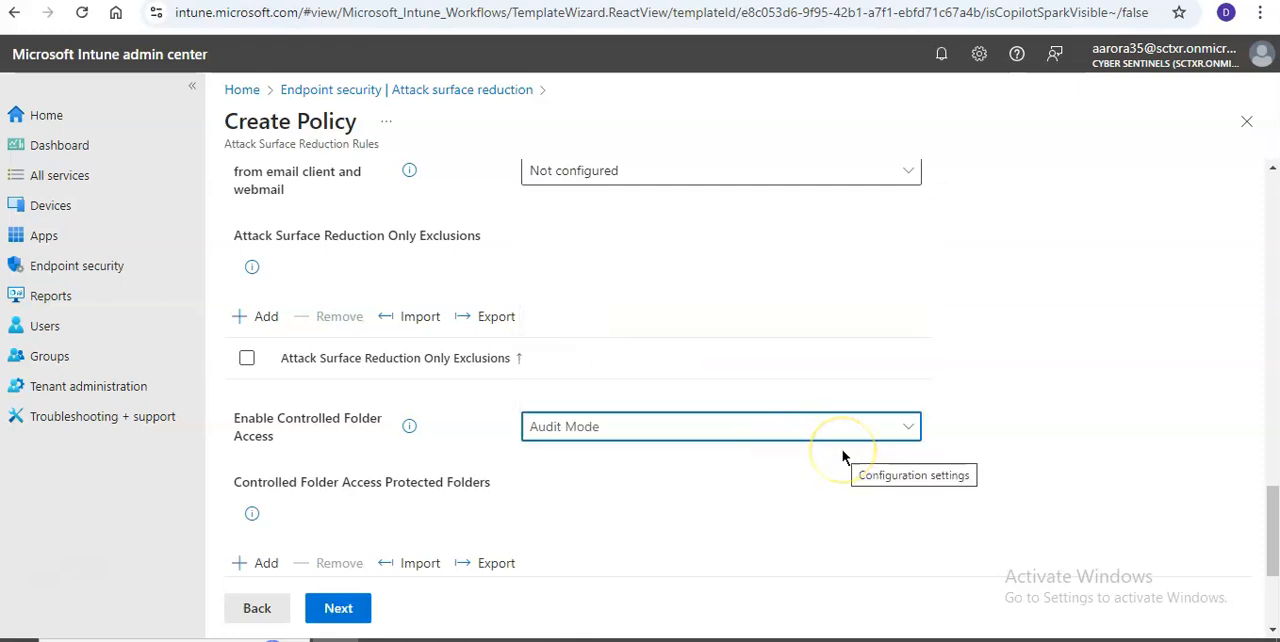
{"action": "mouse_move", "coordinate": [930, 519]}
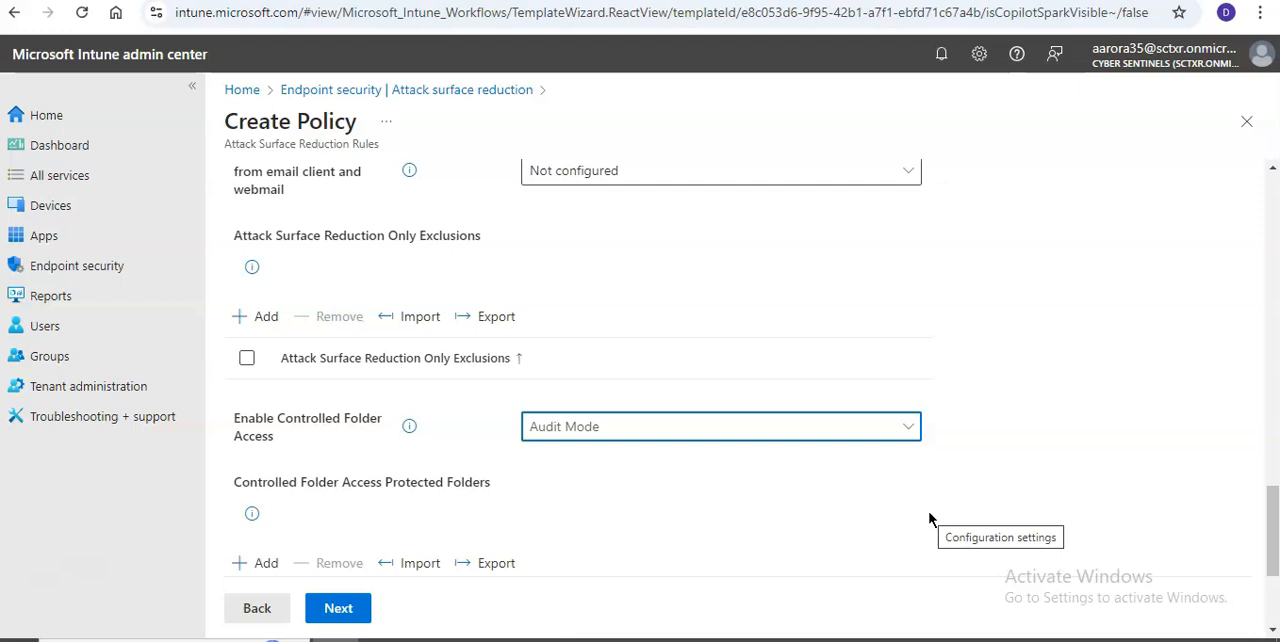
Add an empty row to Controlled Folder Access Protected Folders and focus its path field
{"action": "scroll", "scroll_direction": "down", "scroll_amount": 3}
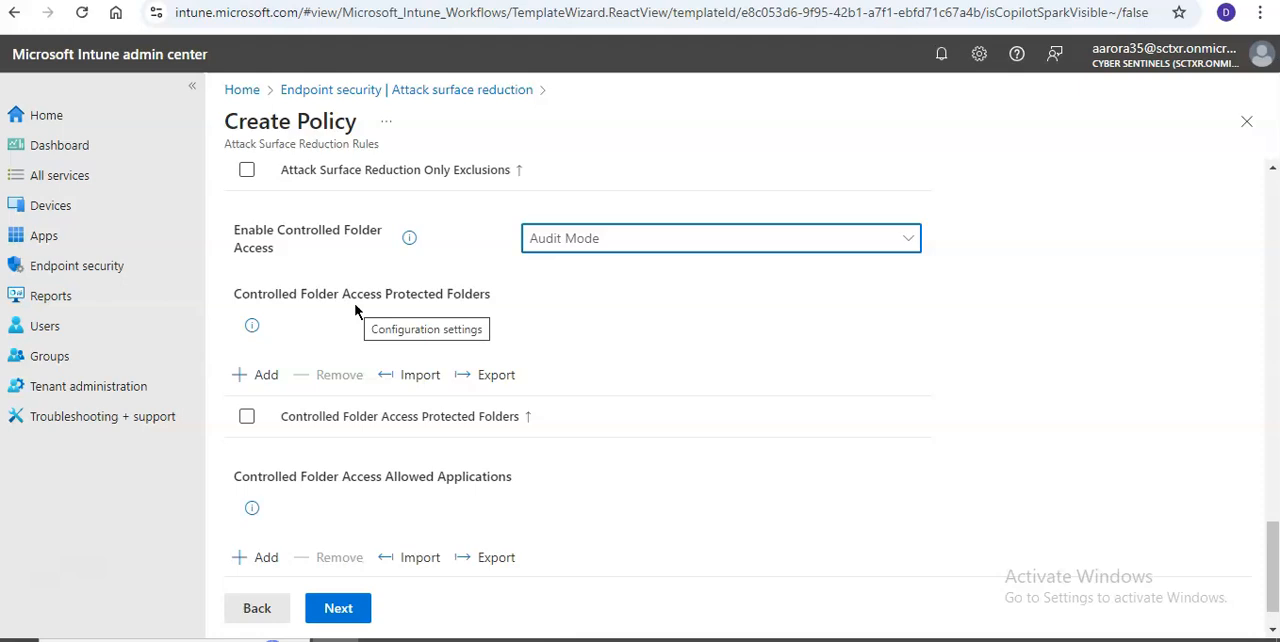
{"action": "left_click", "coordinate": [265, 374]}
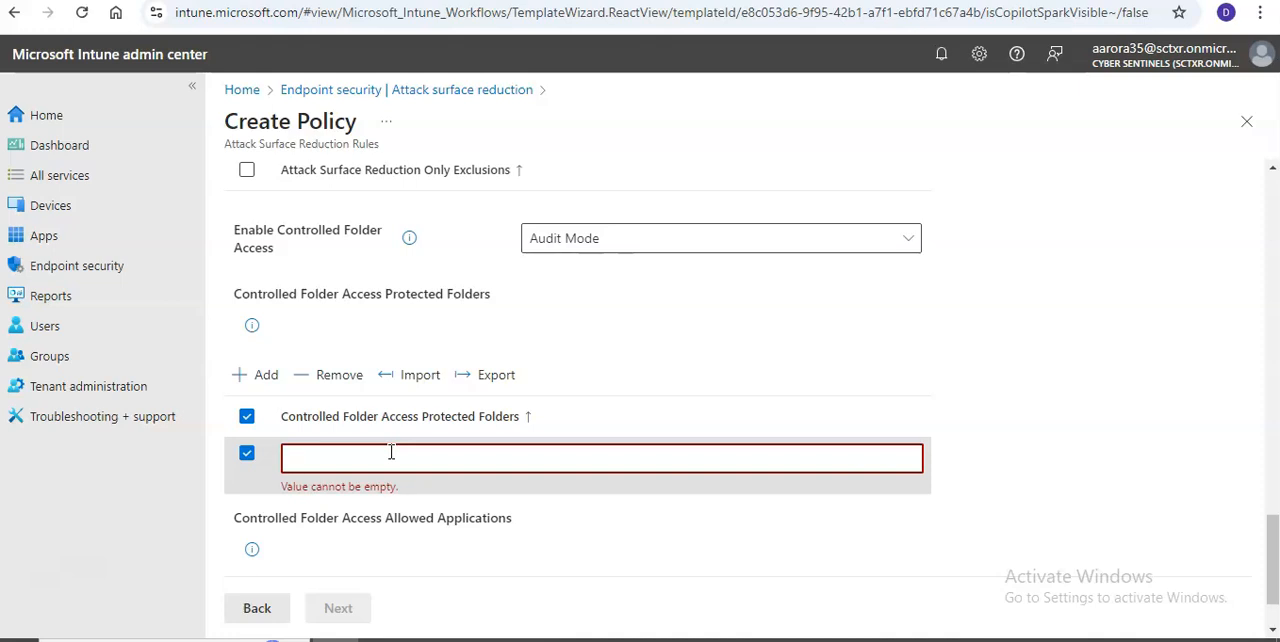
{"action": "left_click", "coordinate": [390, 458]}
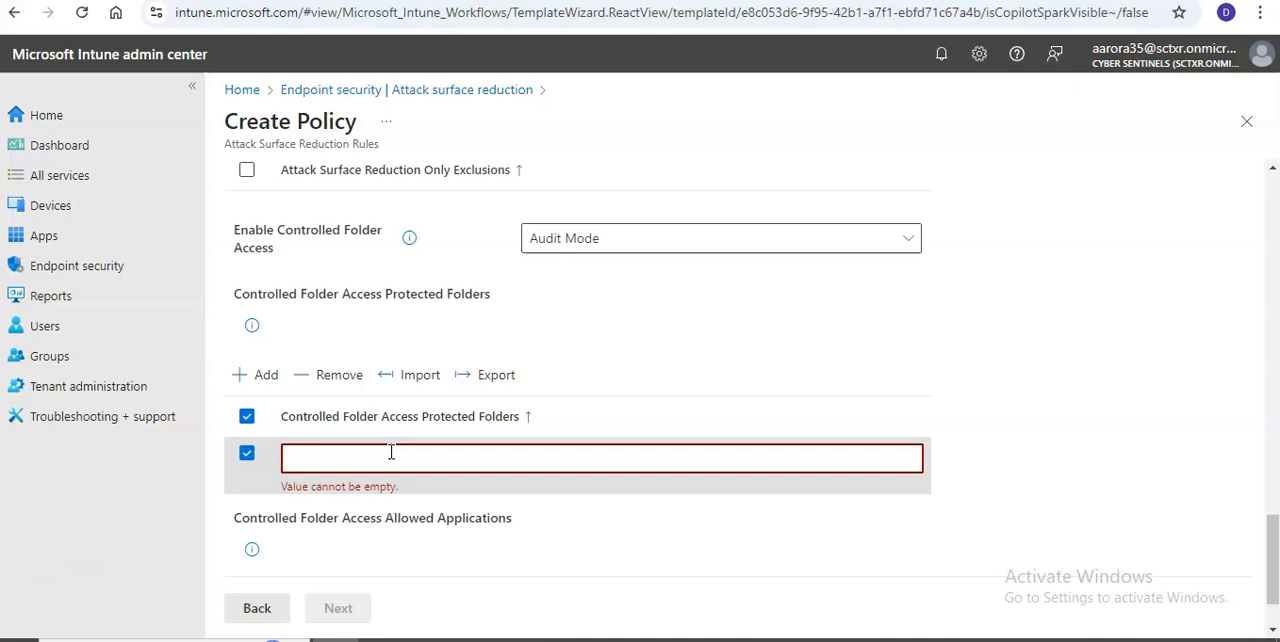
{"action": "left_click", "coordinate": [390, 458]}
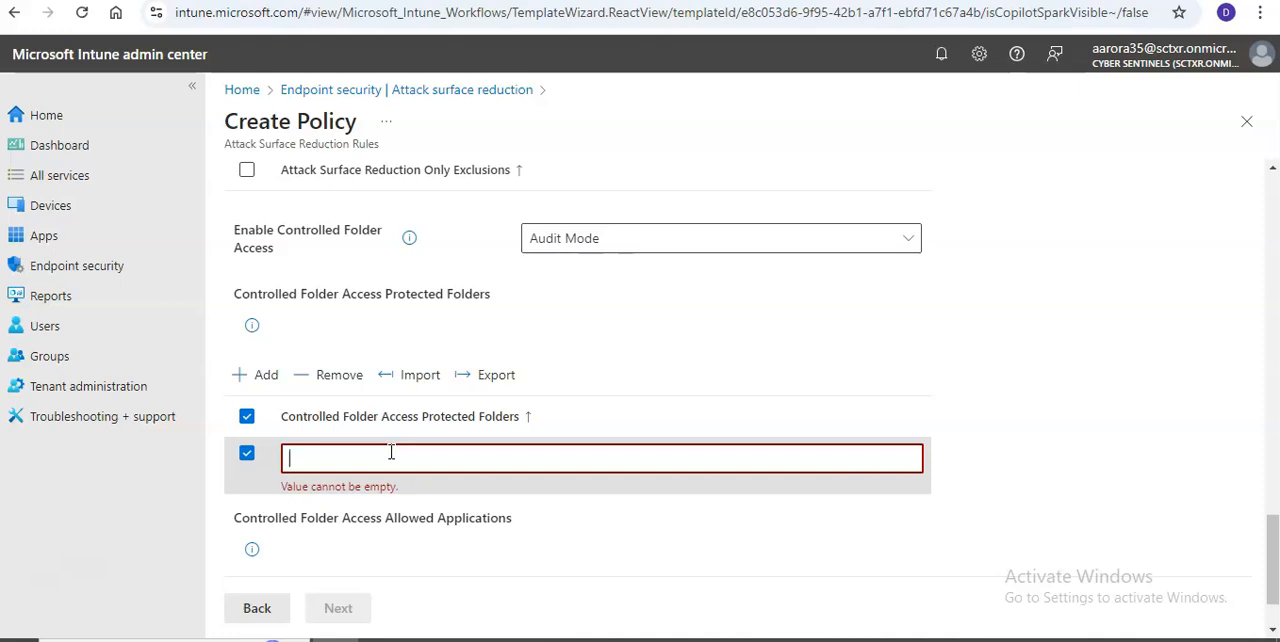
{"action": "mouse_move", "coordinate": [536, 460]}
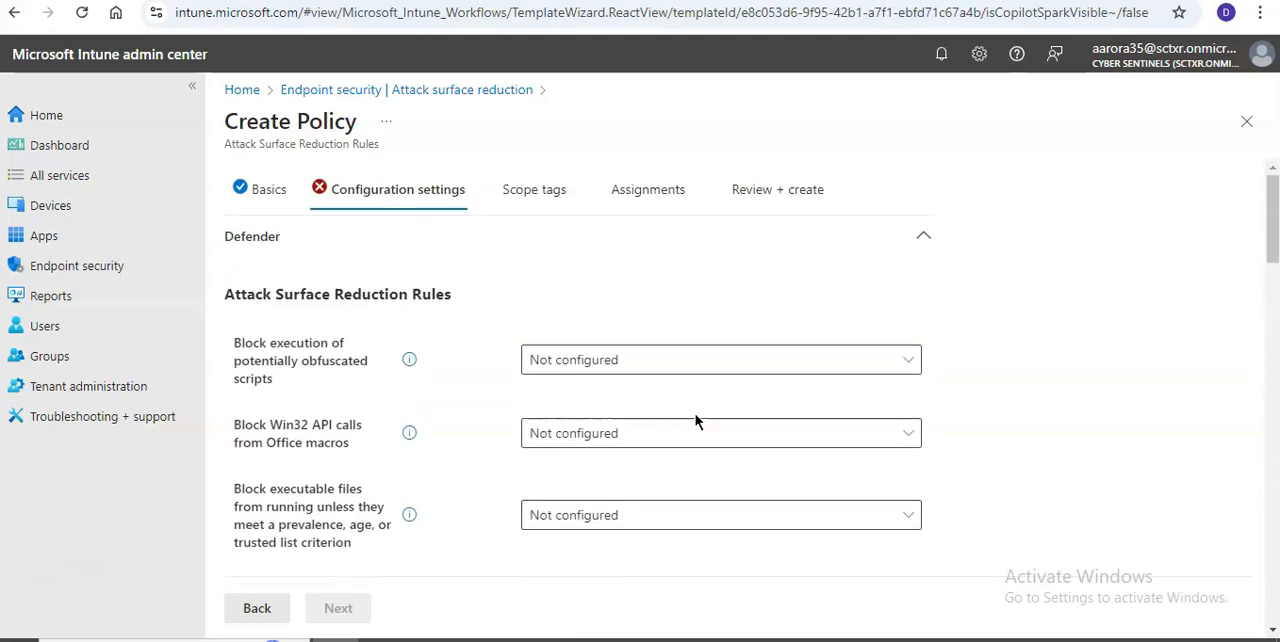
{"action": "mouse_move", "coordinate": [647, 189]}
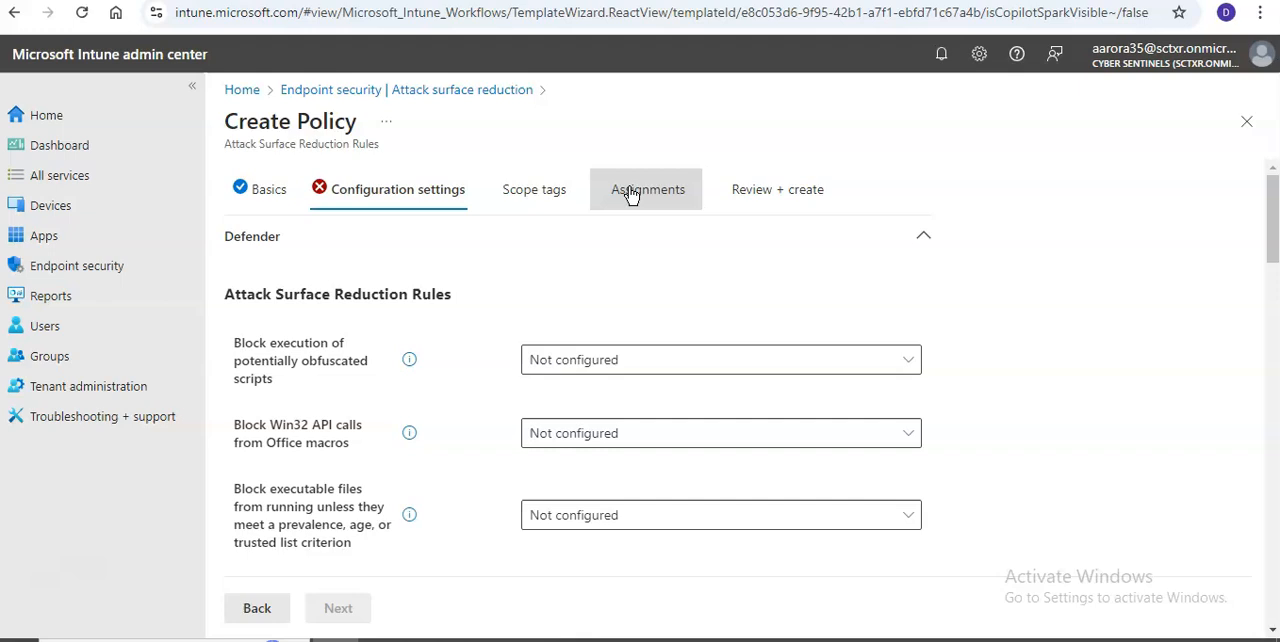
{"action": "scroll", "scroll_direction": "down", "scroll_amount": 3}
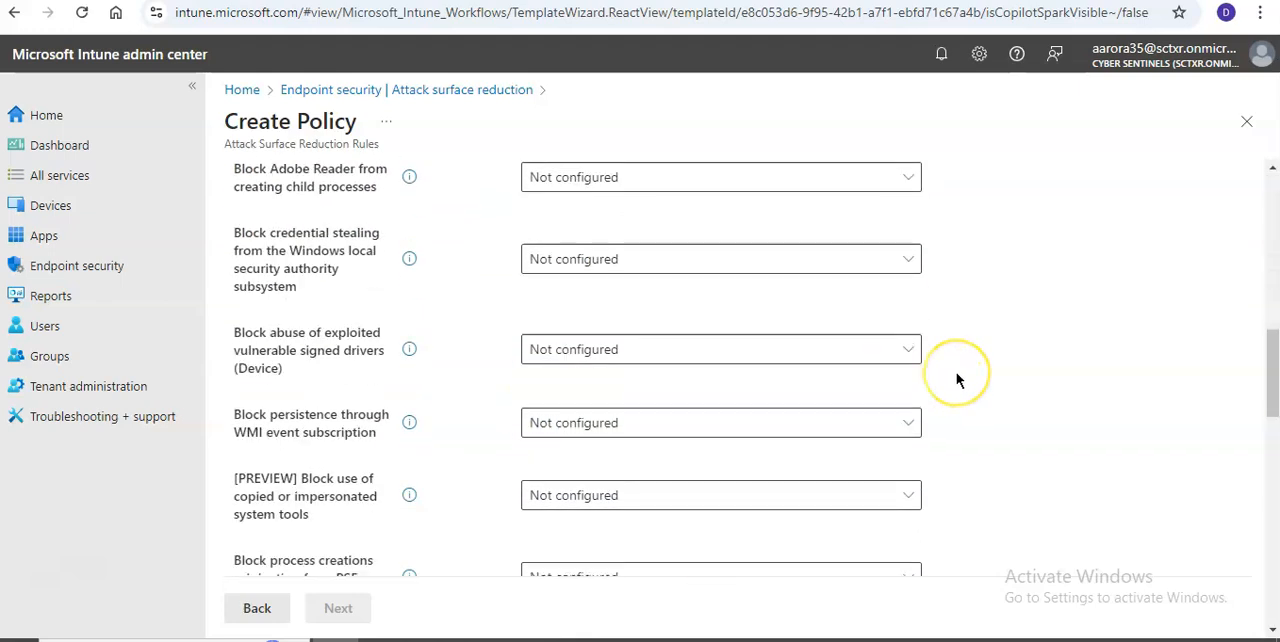
{"action": "scroll", "scroll_direction": "down", "scroll_amount": 3}
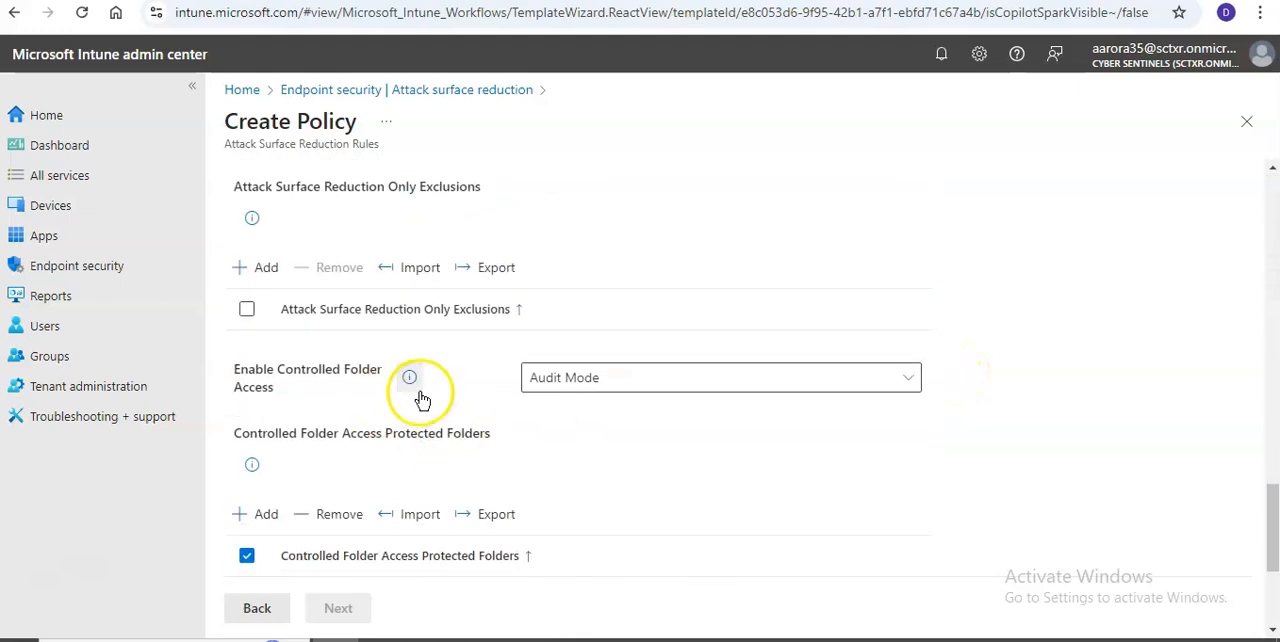
{"action": "left_click", "coordinate": [256, 513]}
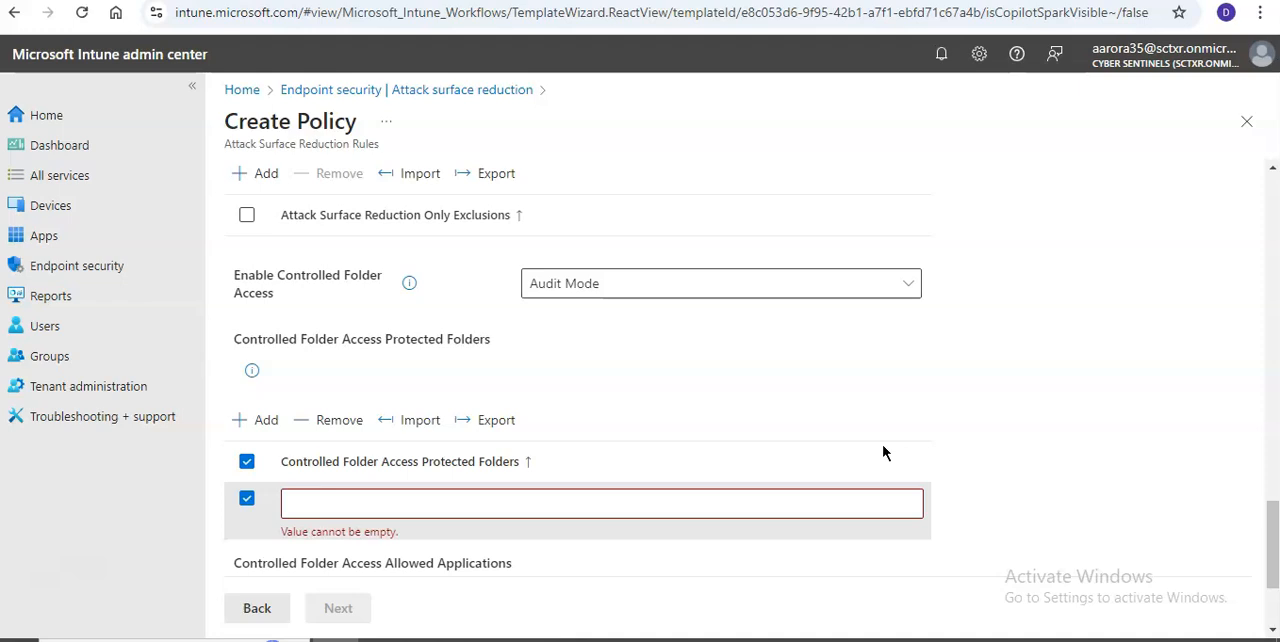
{"action": "mouse_move", "coordinate": [843, 122]}
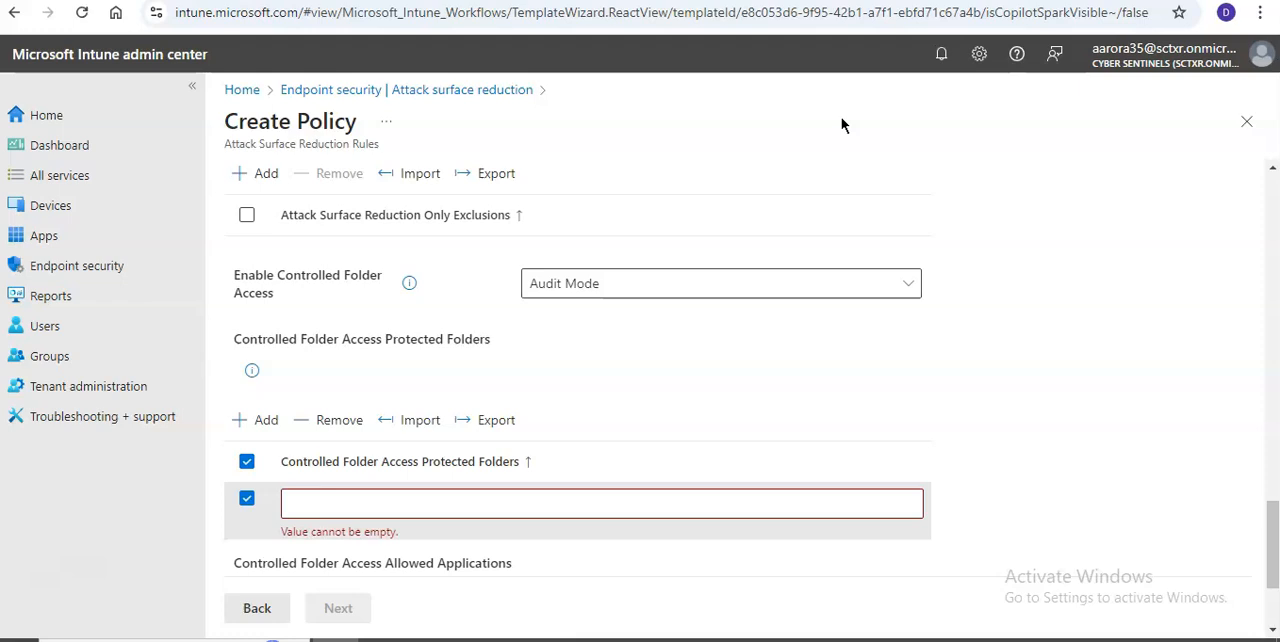
{"action": "mouse_move", "coordinate": [728, 205]}
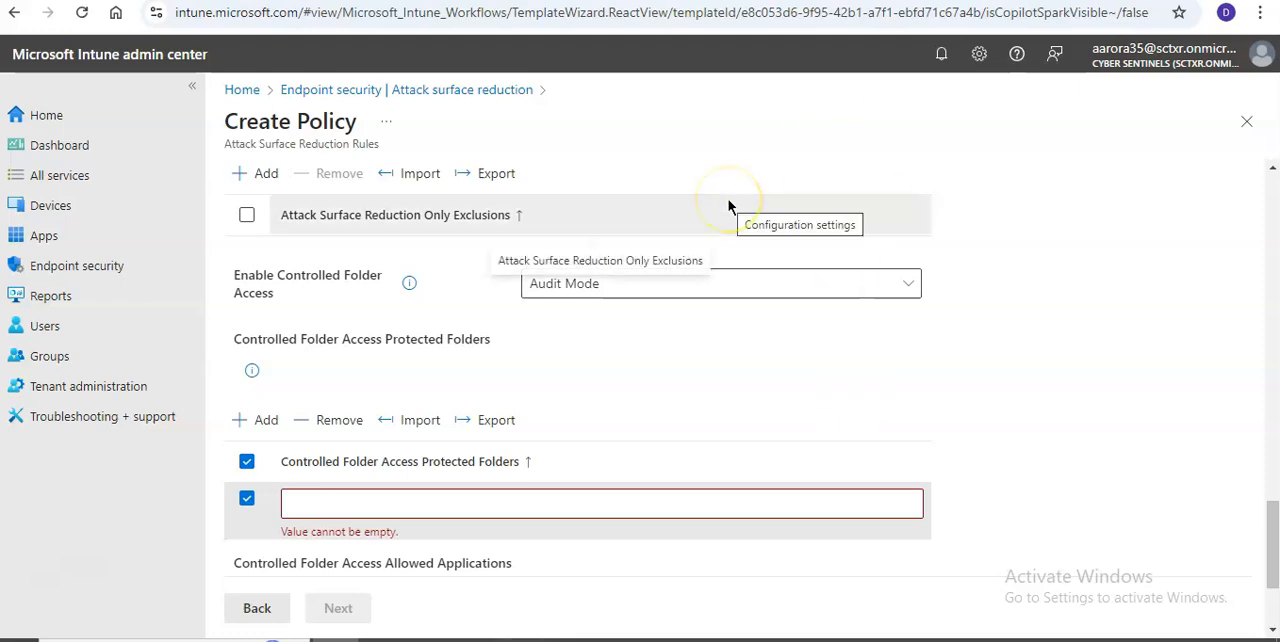